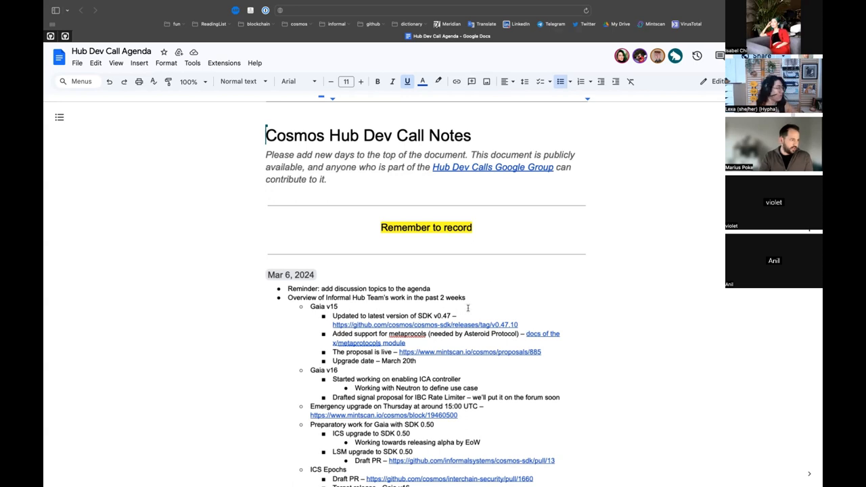
- Scroll through the agenda's status items while they are discussed on the call
{"action": "scroll", "scroll_direction": "down", "scroll_amount": 3}
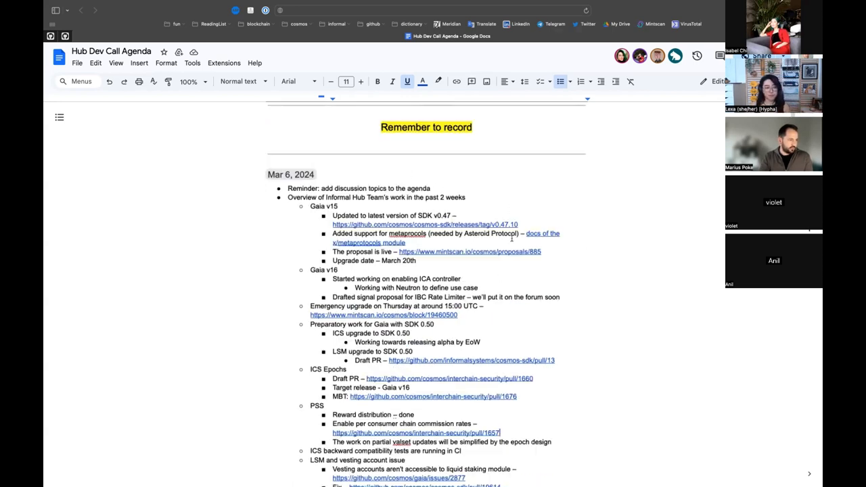
{"action": "scroll", "scroll_direction": "up", "scroll_amount": 3}
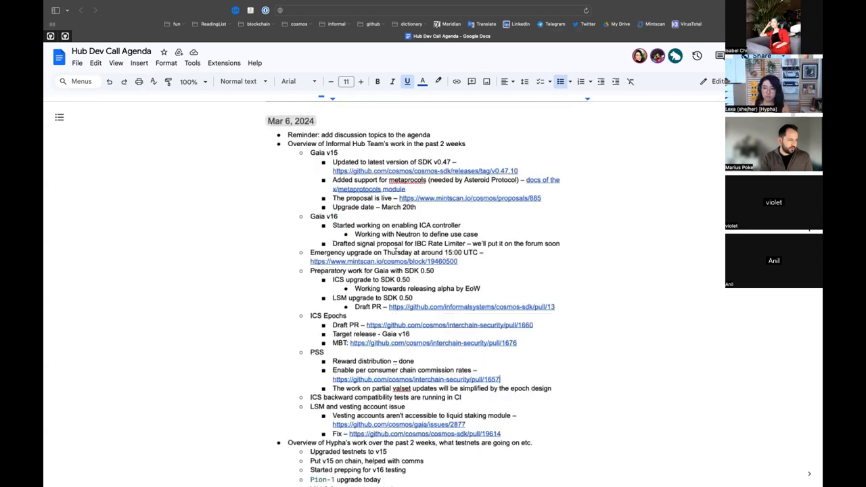
{"action": "scroll", "scroll_direction": "down", "scroll_amount": 3}
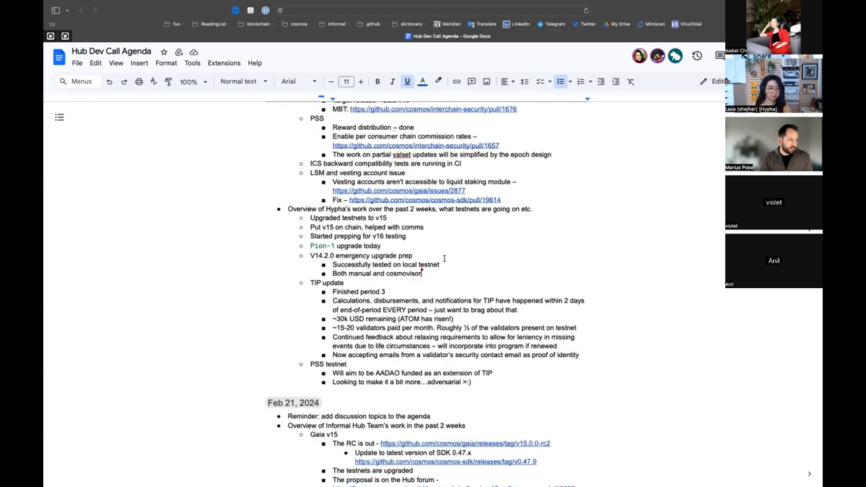
{"action": "scroll", "scroll_direction": "down", "scroll_amount": 3}
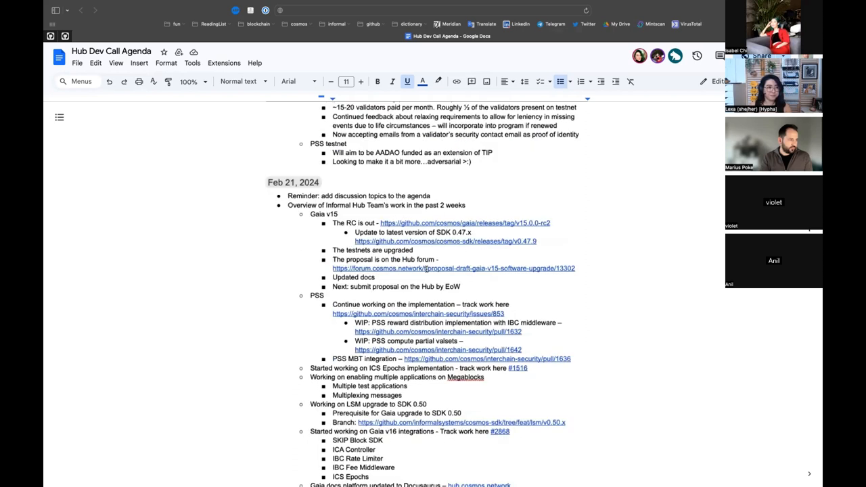
{"action": "scroll", "scroll_direction": "up", "scroll_amount": 3}
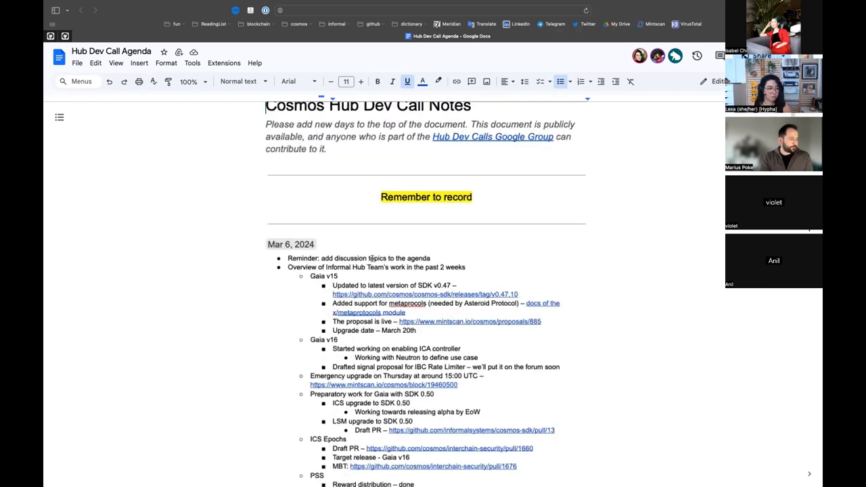
{"action": "scroll", "scroll_direction": "down", "scroll_amount": 3}
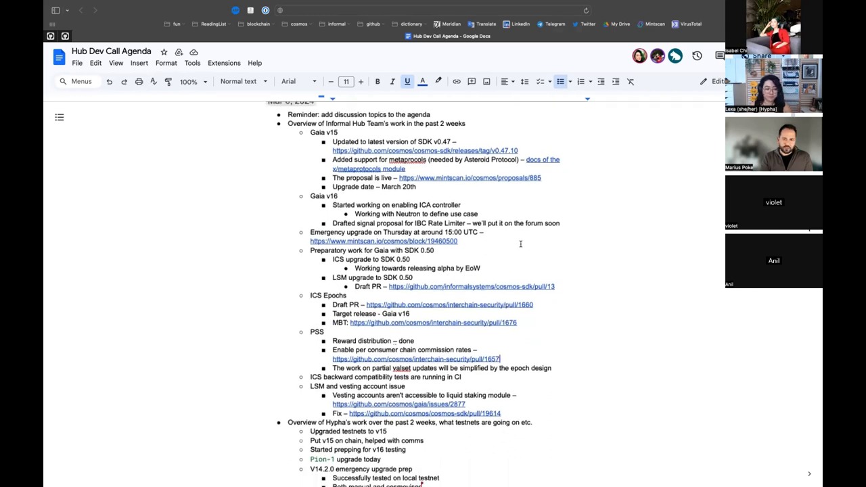
{"action": "scroll", "scroll_direction": "down", "scroll_amount": 3}
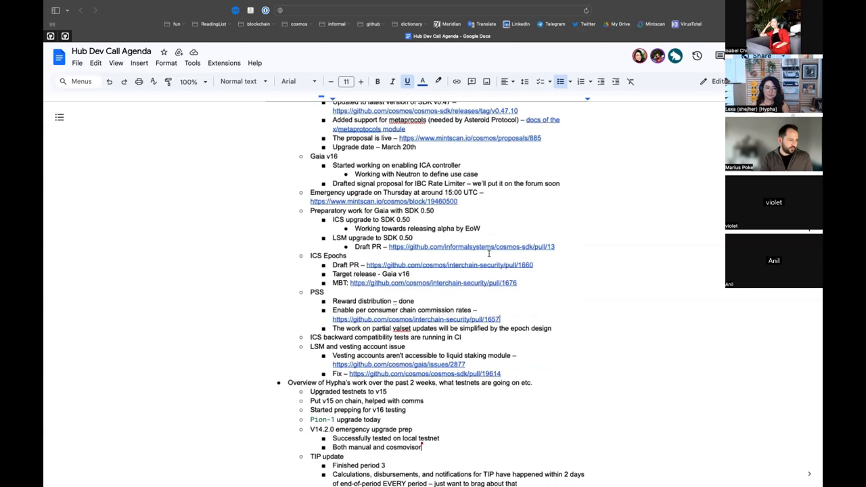
{"action": "scroll", "scroll_direction": "up", "scroll_amount": 3}
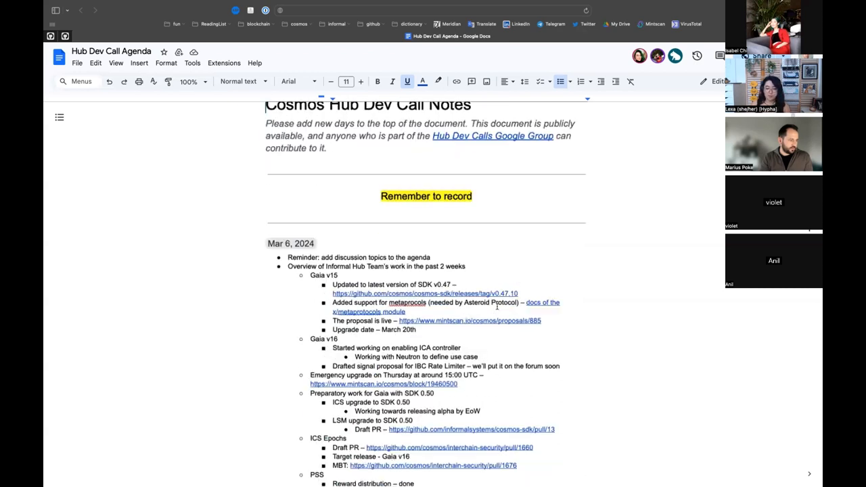
{"action": "scroll", "scroll_direction": "down", "scroll_amount": 3}
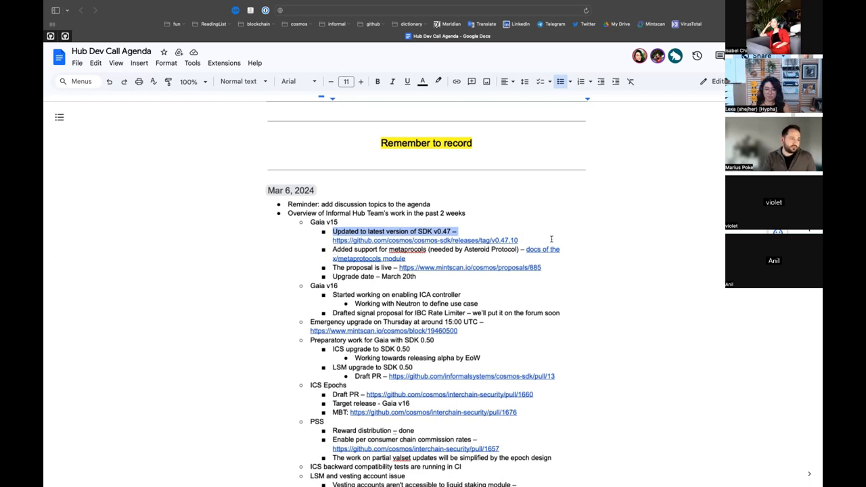
{"action": "left_click", "coordinate": [543, 249]}
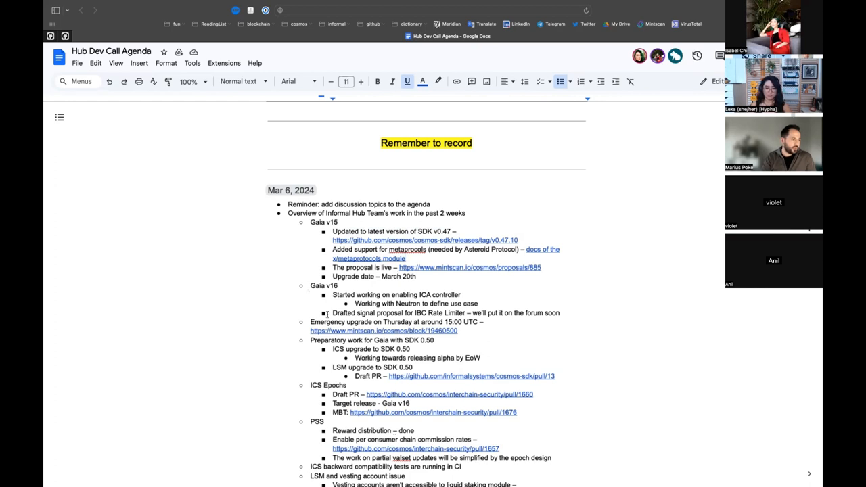
{"action": "scroll", "scroll_direction": "down", "scroll_amount": 3}
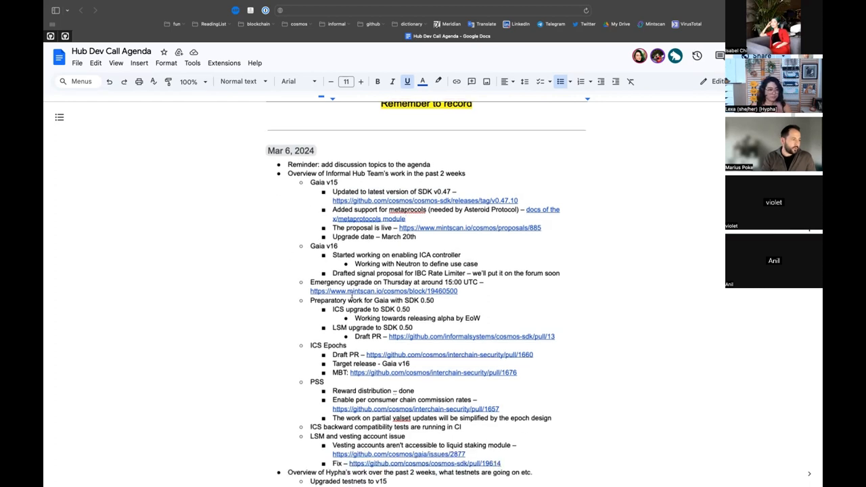
{"action": "scroll", "scroll_direction": "down", "scroll_amount": 3}
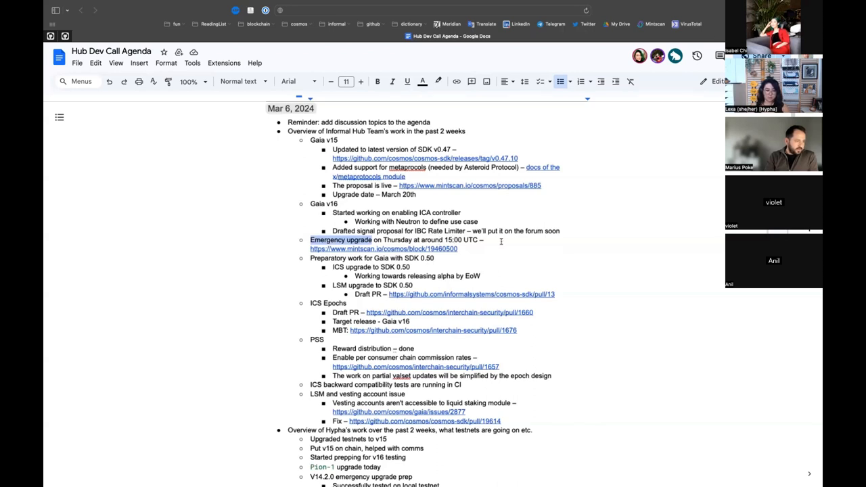
{"action": "mouse_move", "coordinate": [468, 250]}
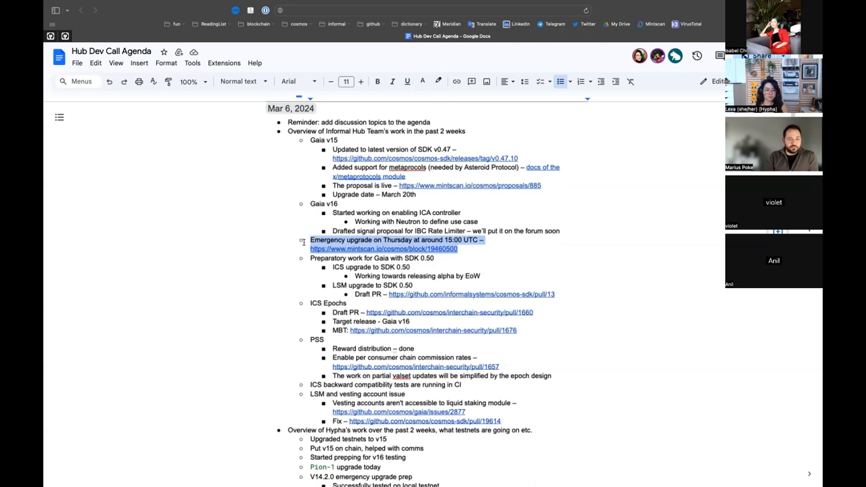
- Select the words 'Gaia v15' in the release item to point it out
{"action": "left_click", "coordinate": [338, 139]}
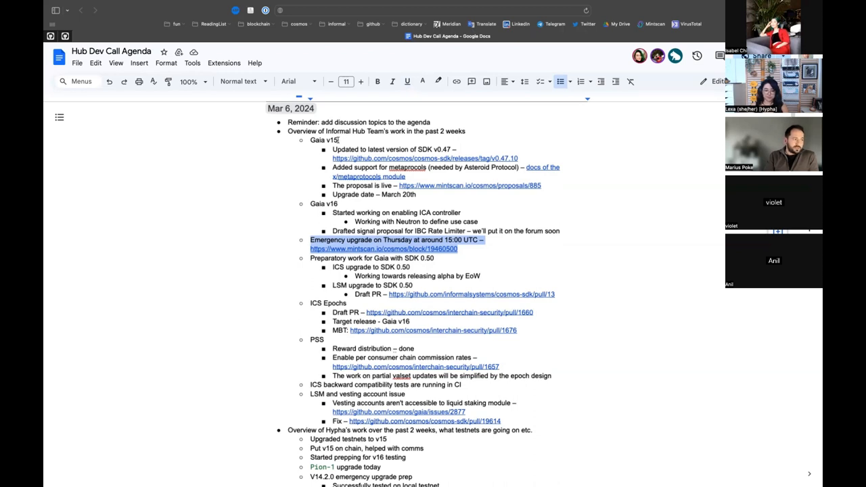
{"action": "double_click", "coordinate": [323, 140]}
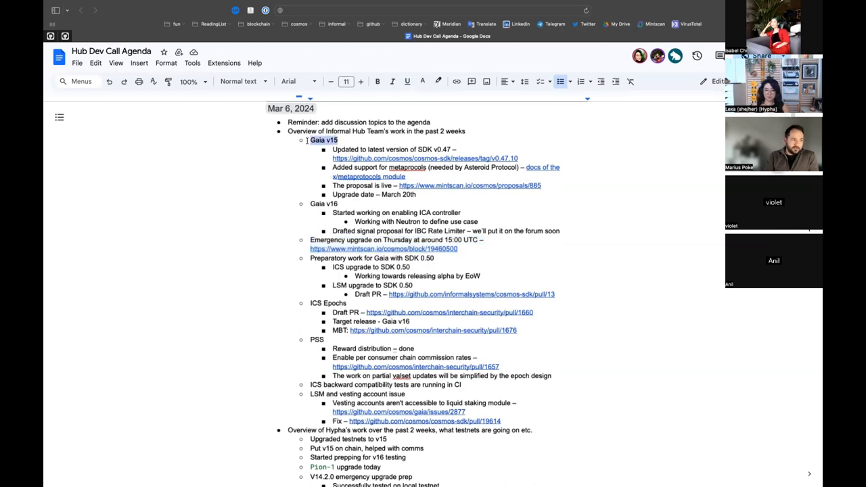
{"action": "double_click", "coordinate": [323, 140]}
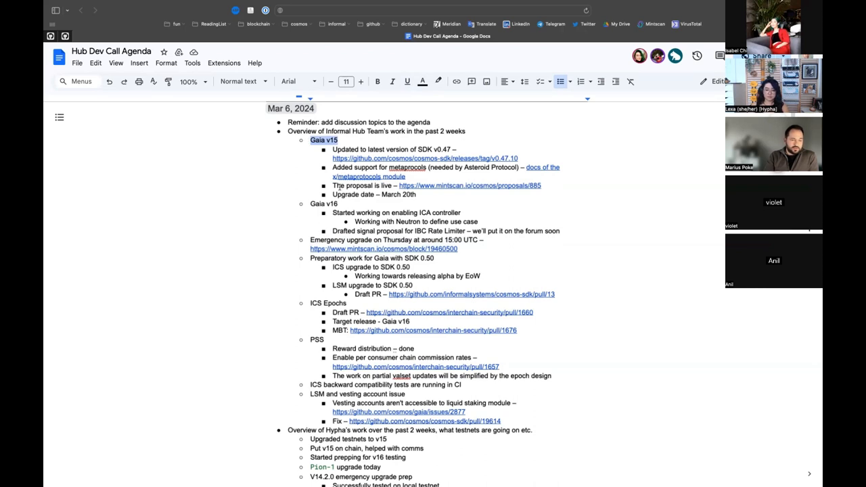
{"action": "mouse_move", "coordinate": [482, 245]}
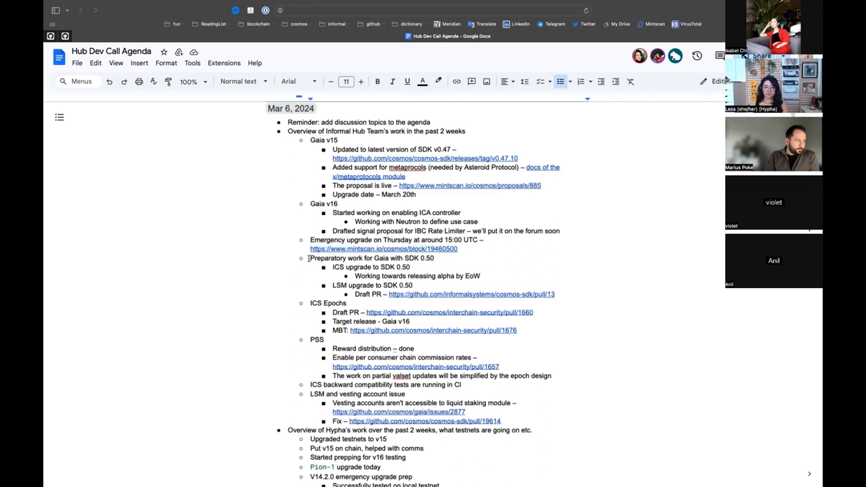
{"action": "scroll", "scroll_direction": "down", "scroll_amount": 3}
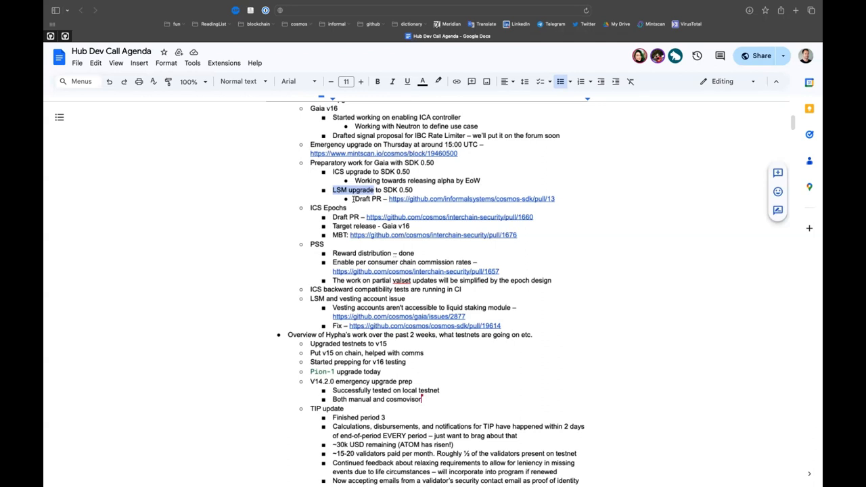
{"action": "mouse_move", "coordinate": [445, 198]}
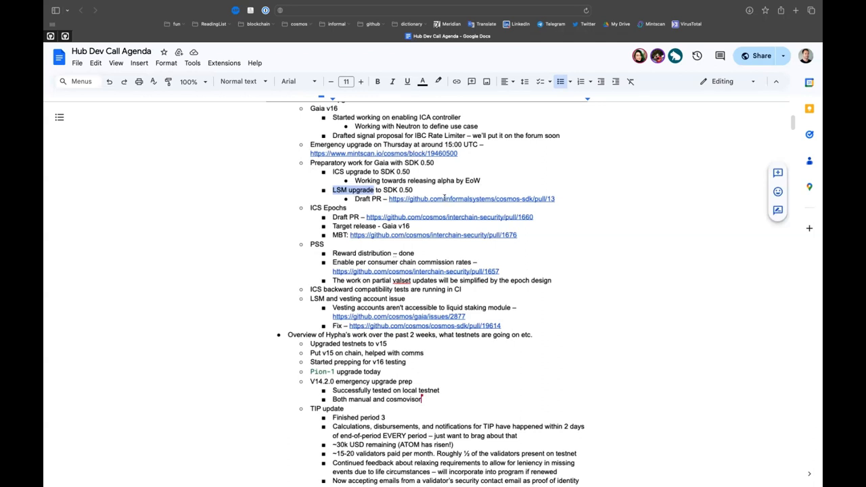
- Preview the LSM Draft PR link and point out SDK 0.50 in the LSM upgrade item
{"action": "left_click", "coordinate": [471, 199]}
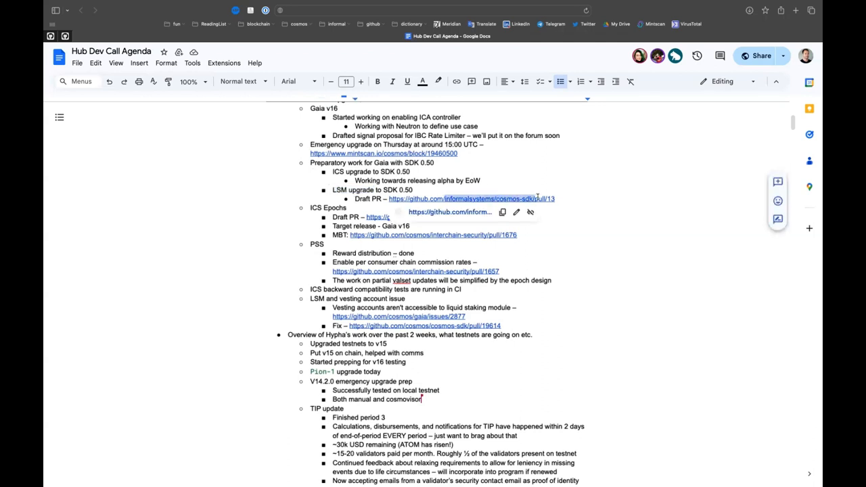
{"action": "left_click", "coordinate": [555, 198]}
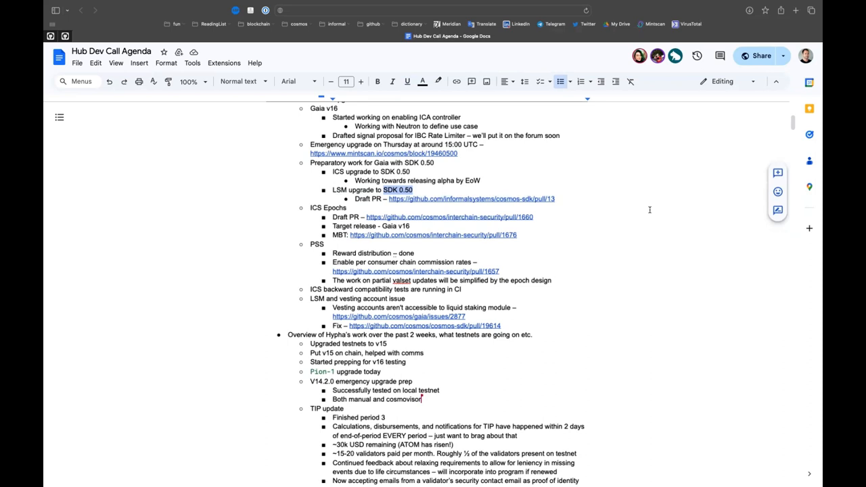
{"action": "mouse_move", "coordinate": [531, 182]}
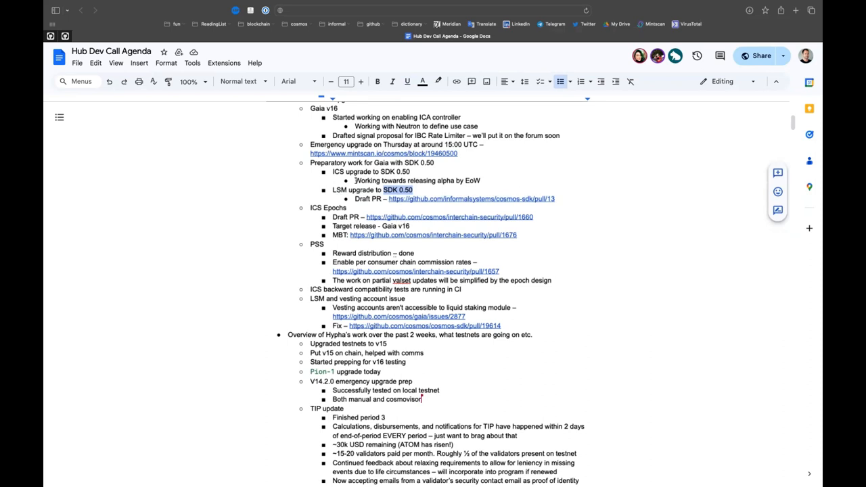
{"action": "scroll", "scroll_direction": "down", "scroll_amount": 3}
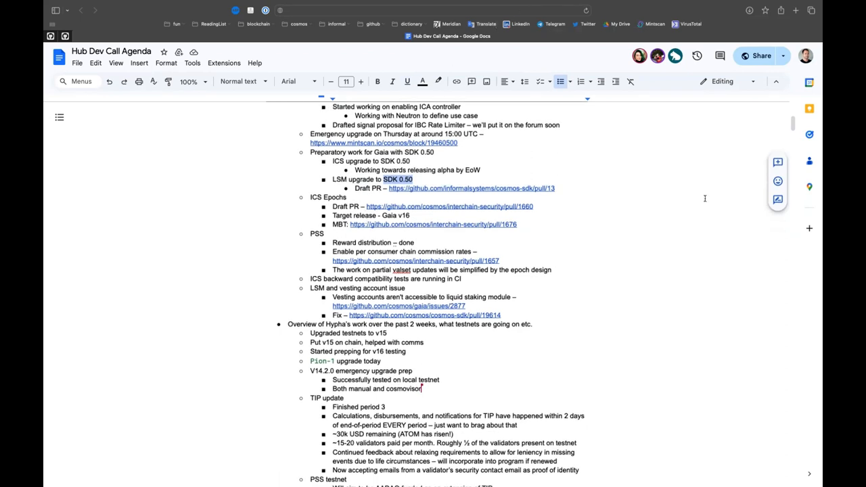
{"action": "scroll", "scroll_direction": "down", "scroll_amount": 3}
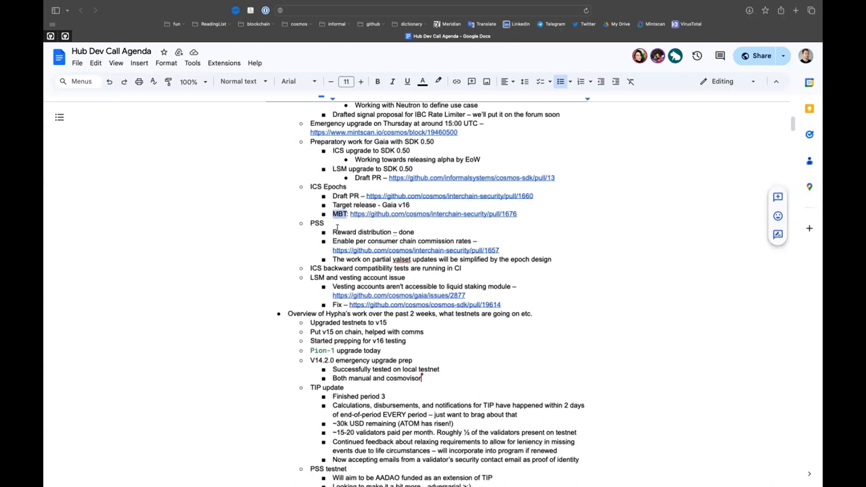
{"action": "mouse_move", "coordinate": [384, 277]}
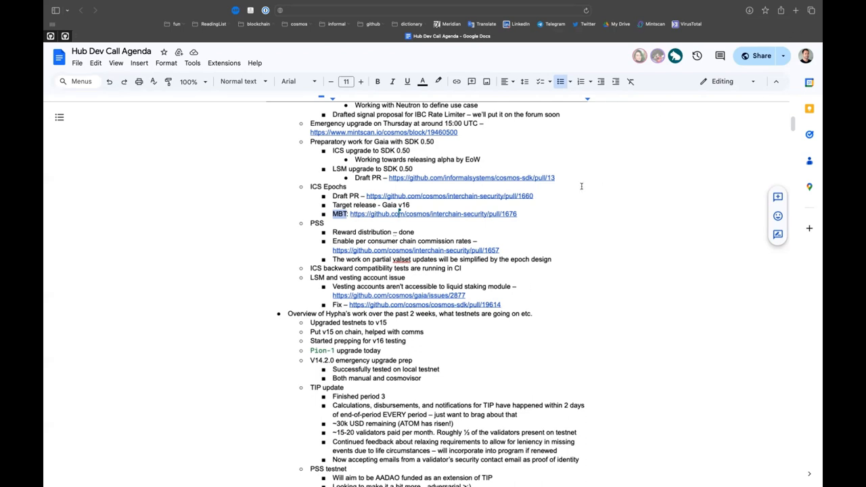
{"action": "mouse_move", "coordinate": [616, 139]}
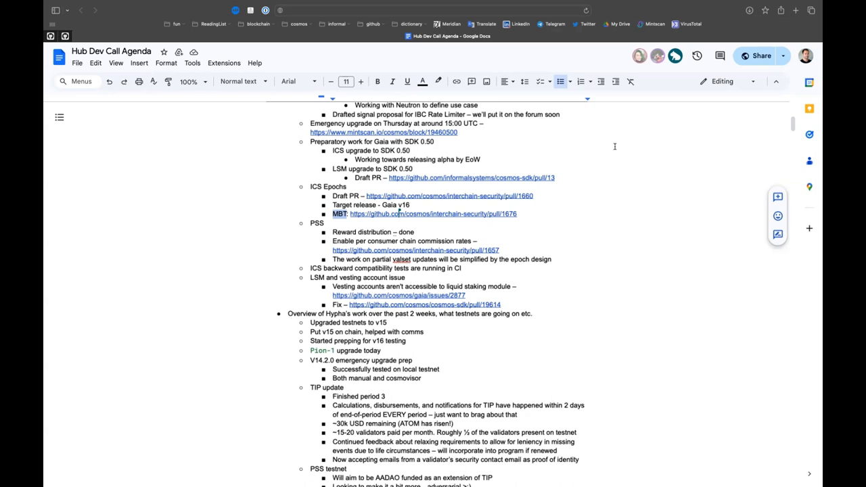
{"action": "mouse_move", "coordinate": [478, 226]}
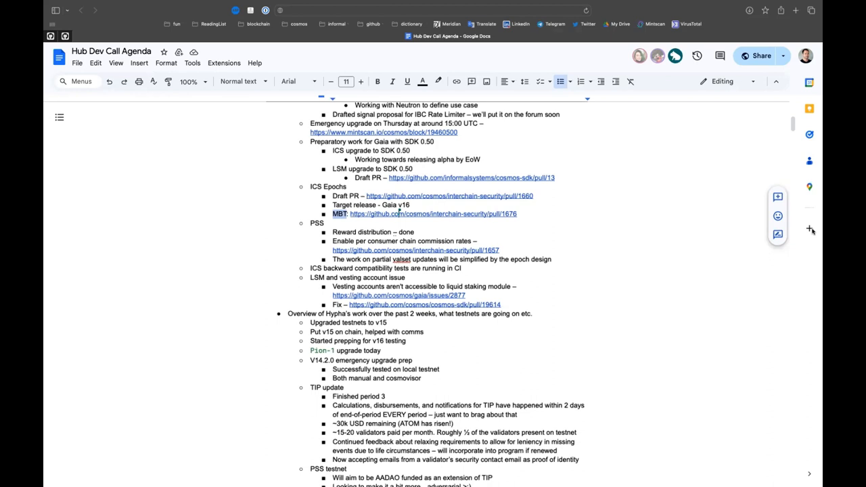
{"action": "mouse_move", "coordinate": [813, 232]}
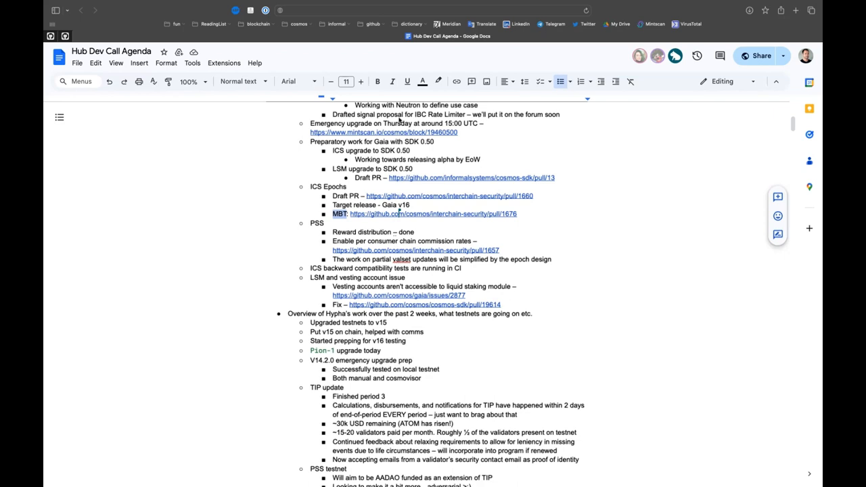
{"action": "mouse_move", "coordinate": [664, 142]}
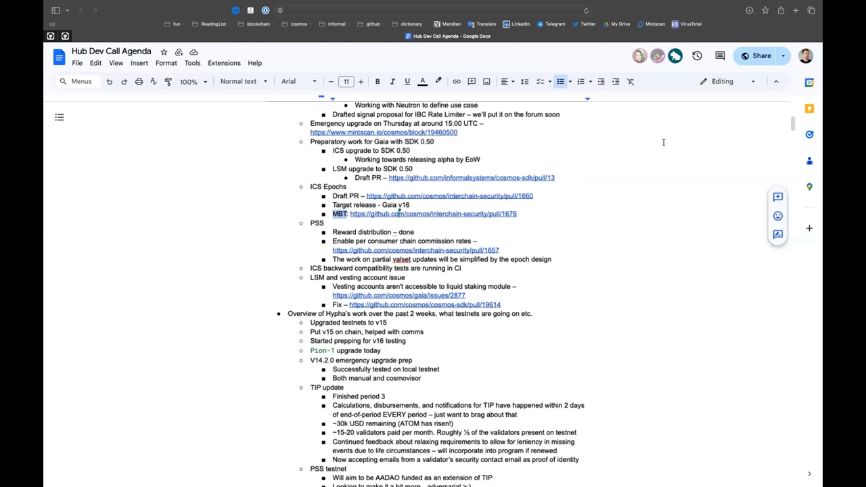
{"action": "mouse_move", "coordinate": [351, 252]}
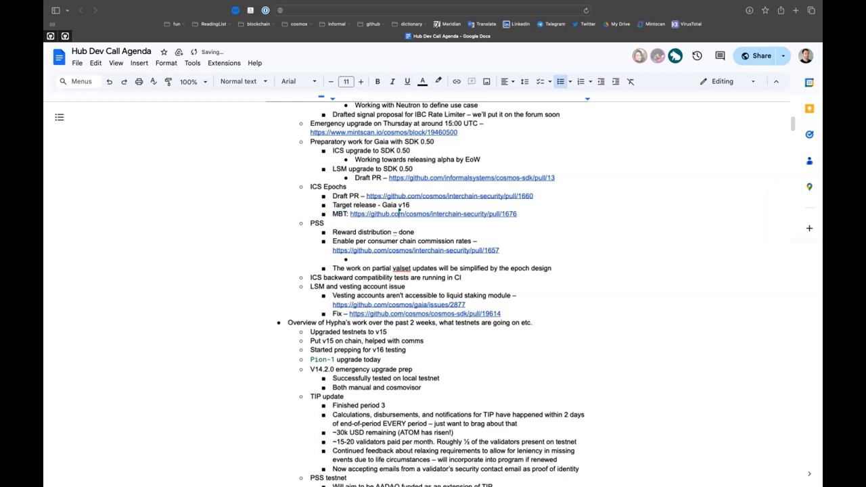
- Write 'Forum discussion –' with the CHIPs forum URL as a link, then follow it
{"action": "type", "text": "Forum"}
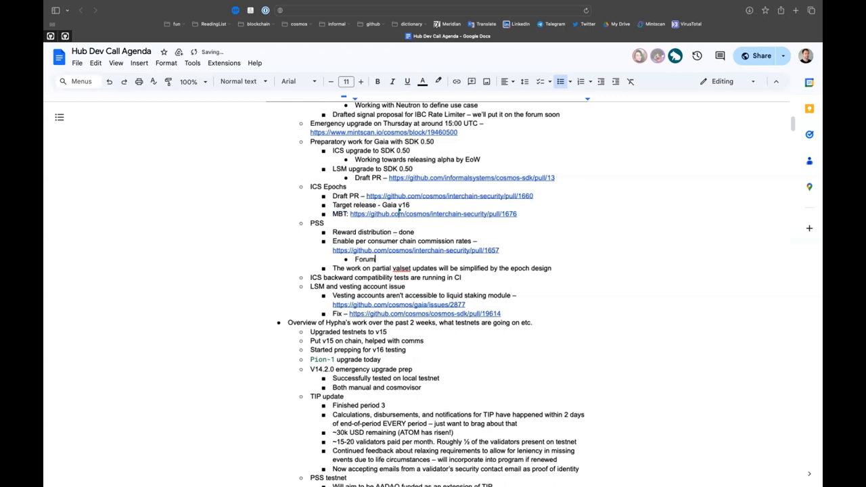
{"action": "type", "text": "discussi"}
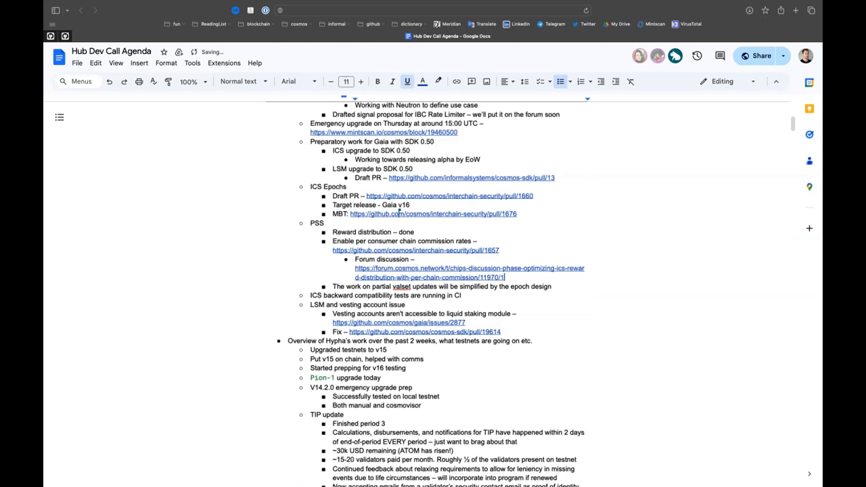
{"action": "key", "text": "Backspace"}
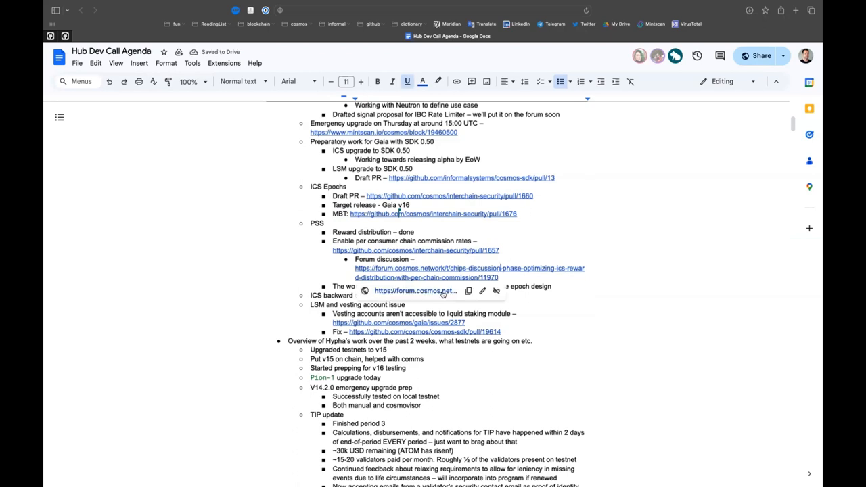
{"action": "left_click", "coordinate": [416, 291]}
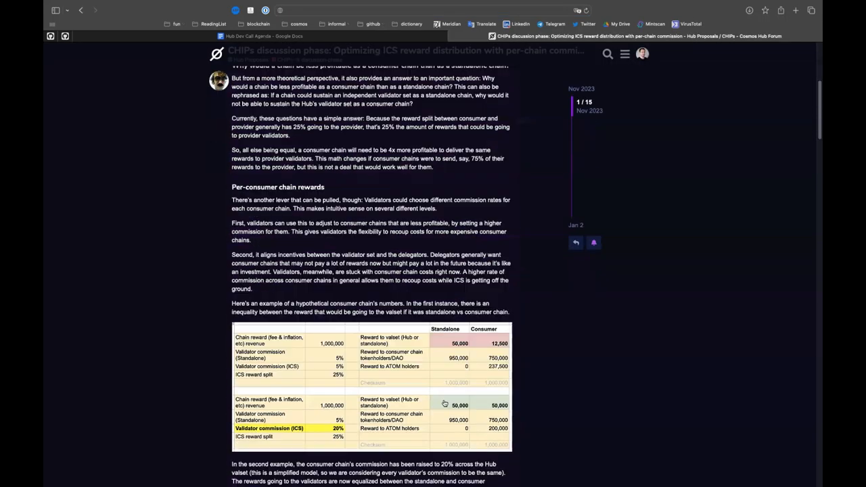
- Scroll the CHIPs thread toward the per-consumer chain rewards section and its tables
{"action": "scroll", "scroll_direction": "down", "scroll_amount": 3}
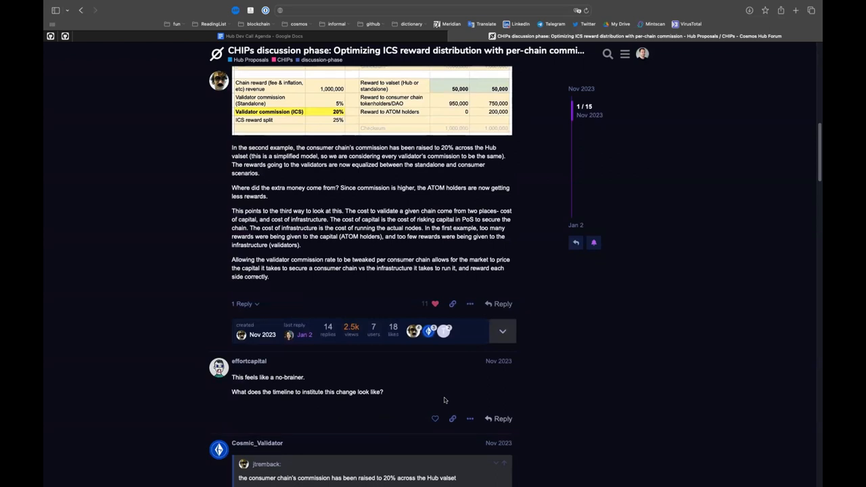
{"action": "scroll", "scroll_direction": "up", "scroll_amount": 3}
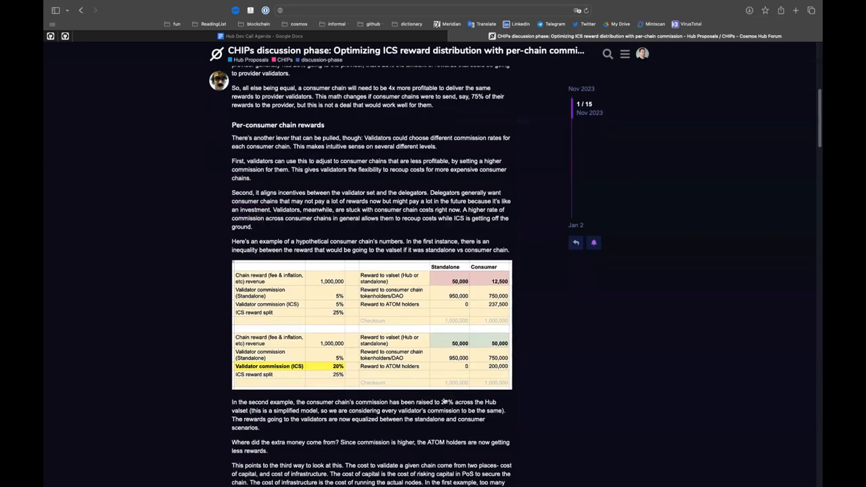
{"action": "mouse_move", "coordinate": [553, 351]}
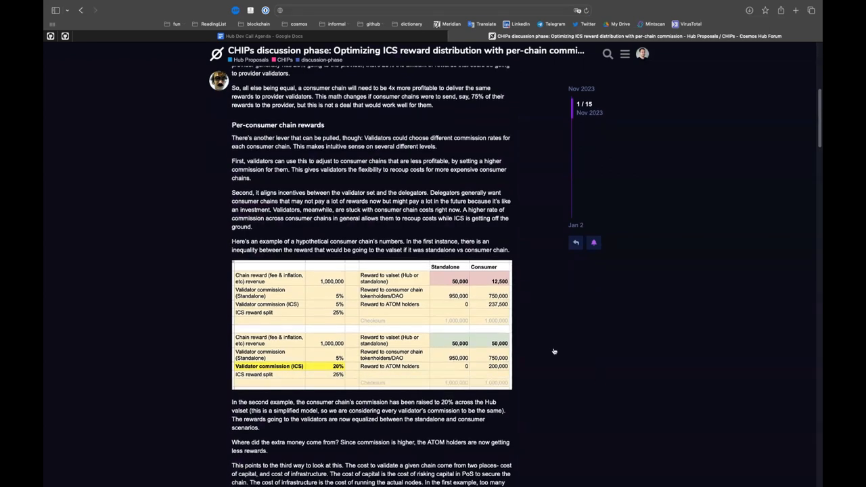
{"action": "mouse_move", "coordinate": [533, 351]}
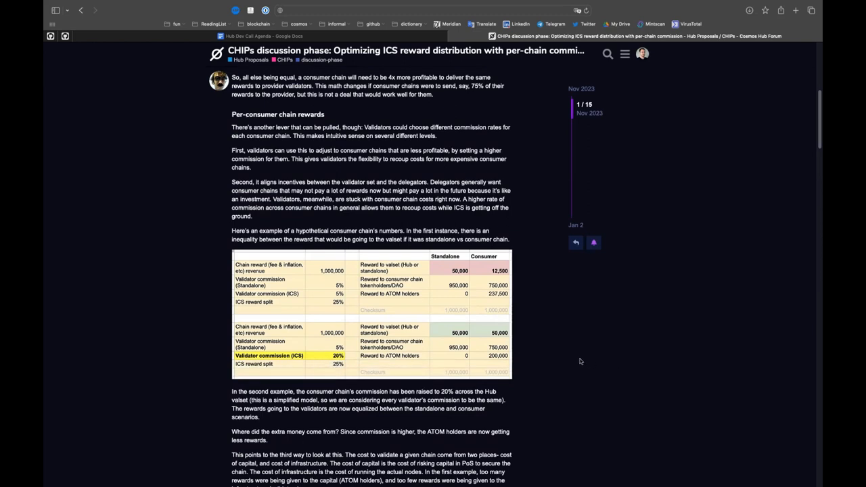
{"action": "mouse_move", "coordinate": [576, 356]}
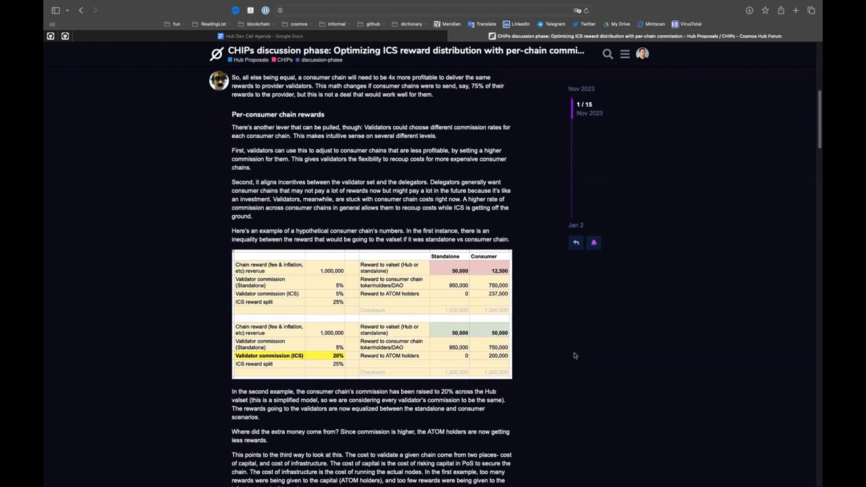
{"action": "mouse_move", "coordinate": [567, 365]}
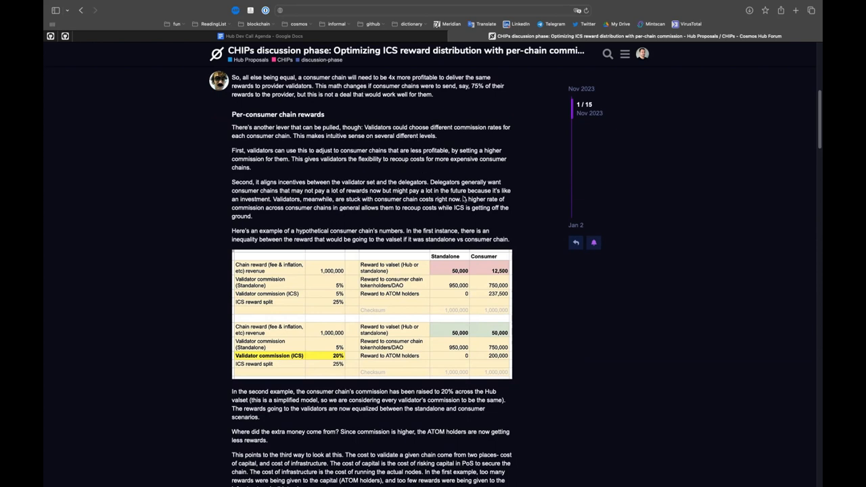
{"action": "mouse_move", "coordinate": [365, 95]}
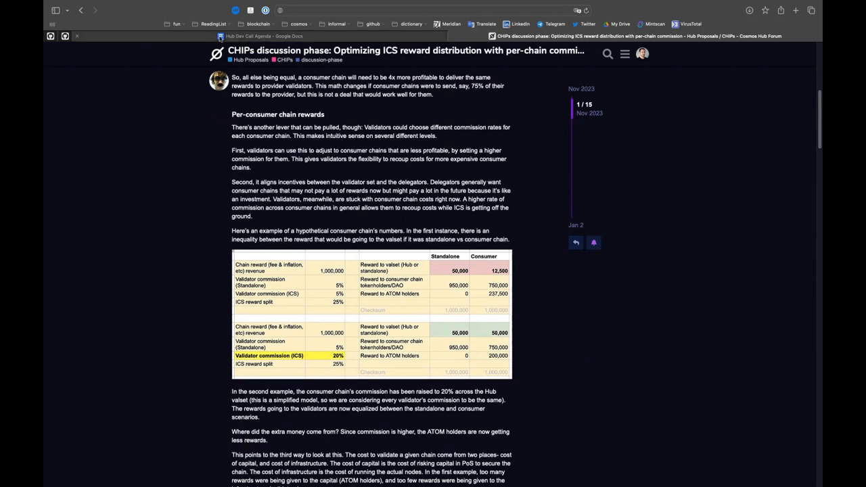
- Switch back to the Hub Dev Call Agenda tab and review the Forum discussion bullet
{"action": "left_click", "coordinate": [262, 35]}
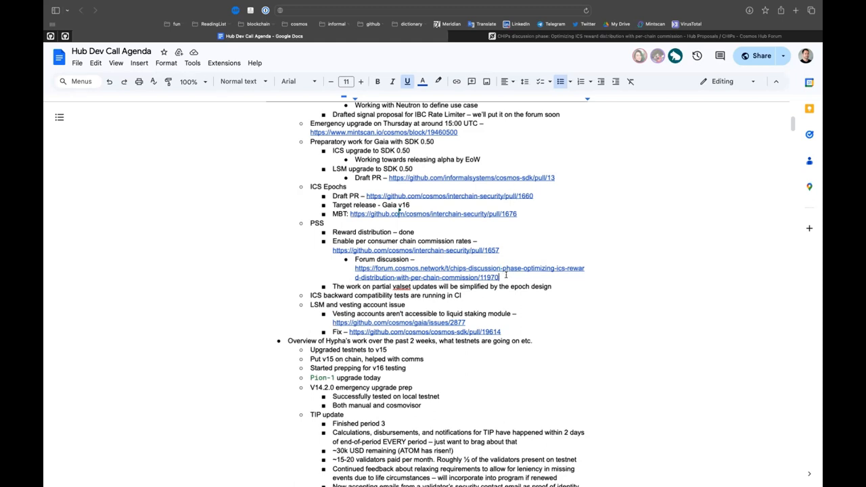
{"action": "mouse_move", "coordinate": [349, 304]}
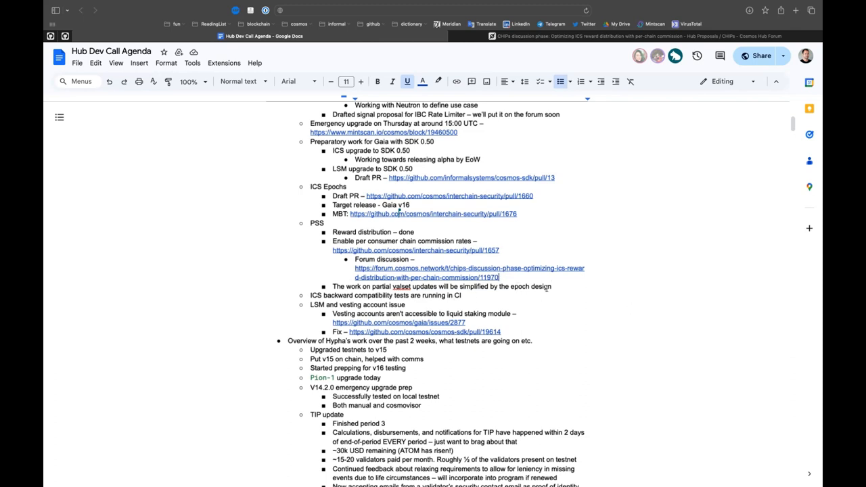
{"action": "mouse_move", "coordinate": [555, 282]}
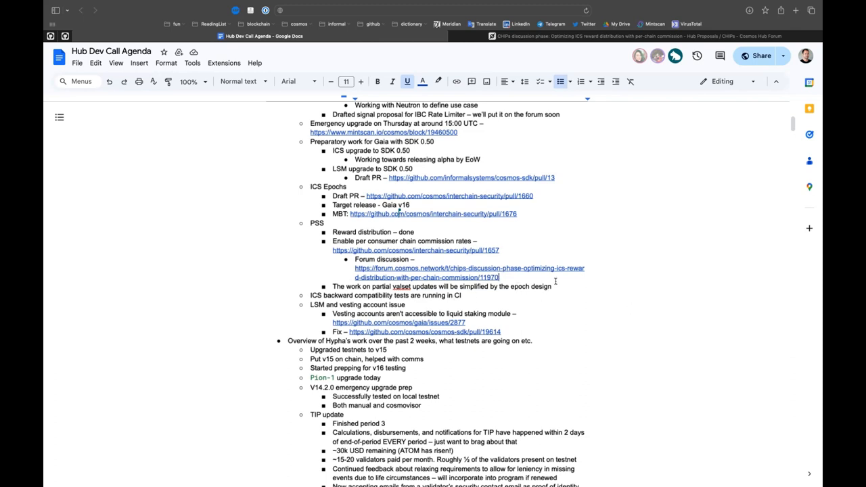
{"action": "mouse_move", "coordinate": [516, 278]}
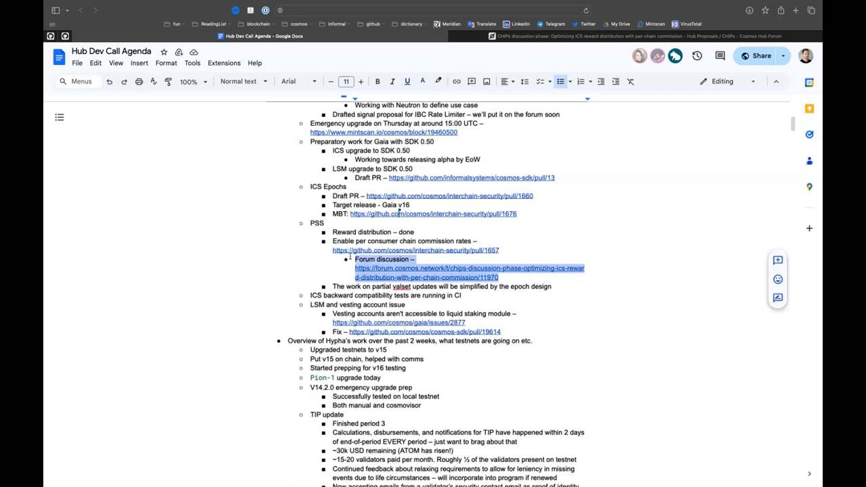
{"action": "left_click", "coordinate": [351, 259]}
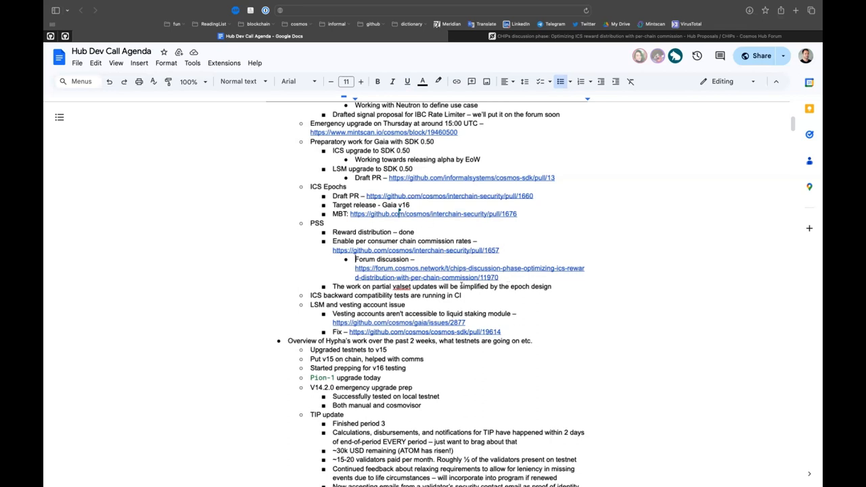
{"action": "mouse_move", "coordinate": [512, 276]}
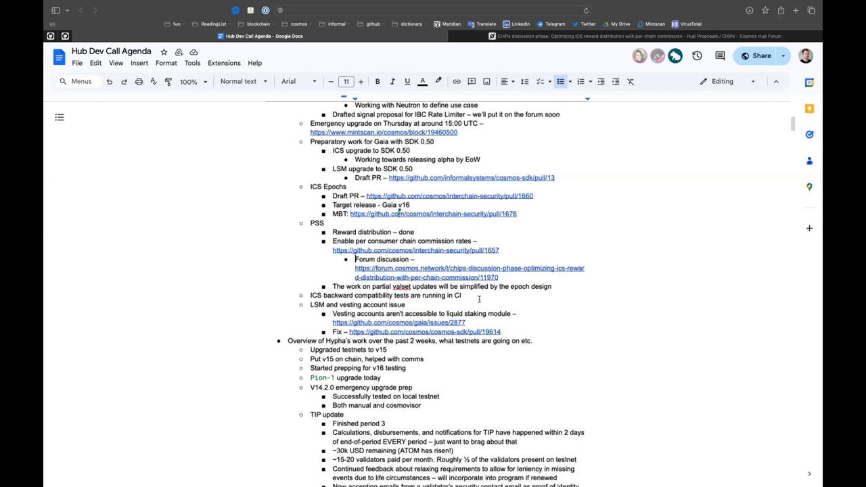
{"action": "mouse_move", "coordinate": [487, 304]}
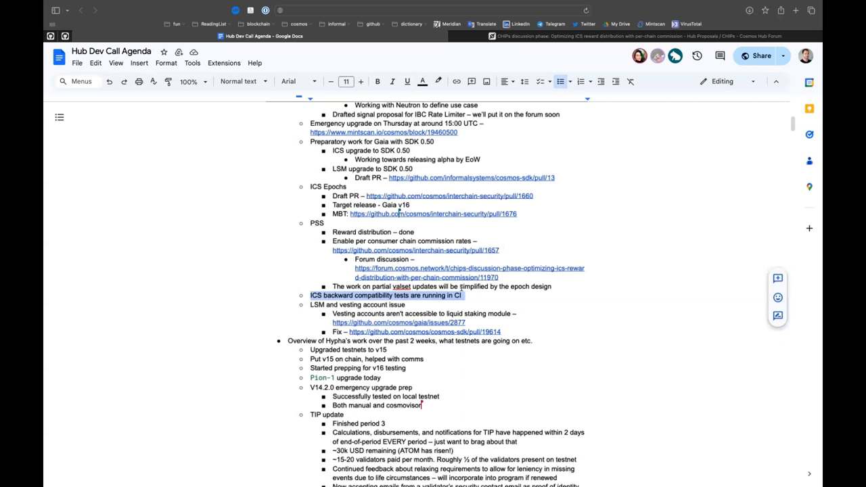
{"action": "mouse_move", "coordinate": [195, 320]}
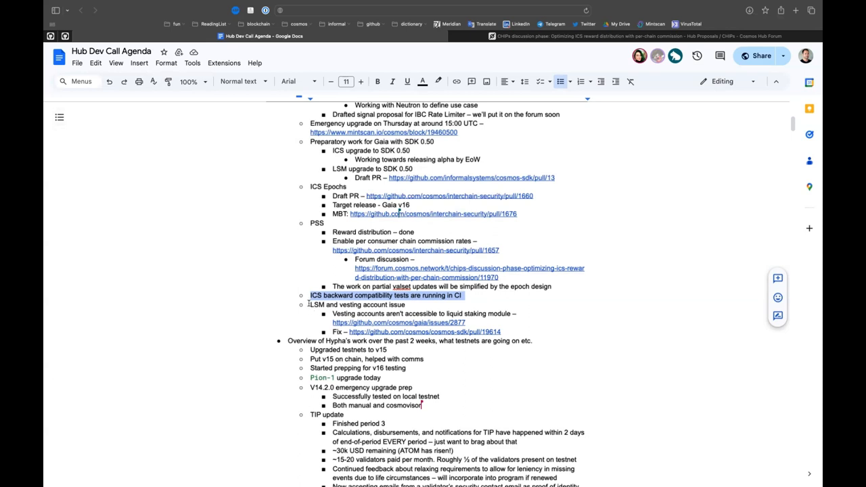
{"action": "left_click", "coordinate": [308, 306]}
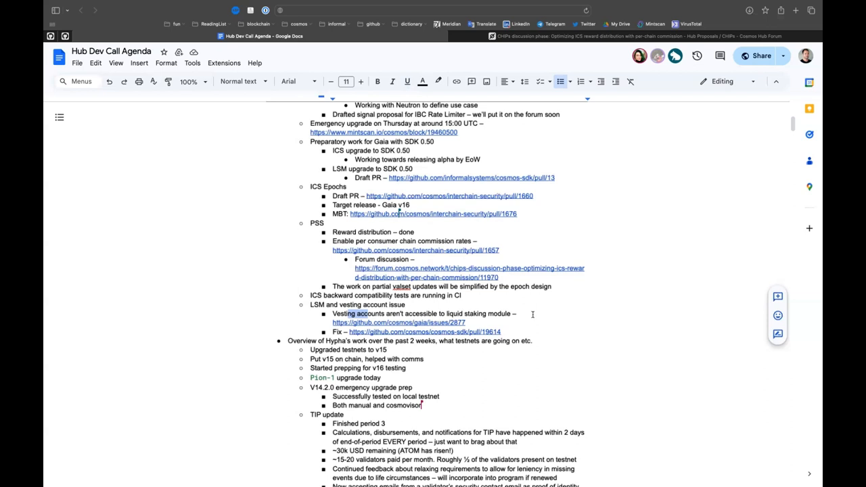
{"action": "left_click_drag", "start_coordinate": [332, 322], "coordinate": [501, 332]}
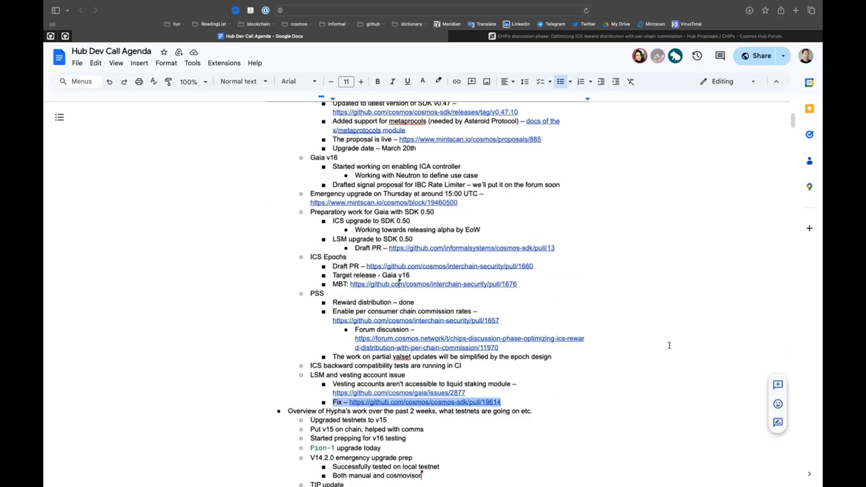
{"action": "mouse_move", "coordinate": [724, 300]}
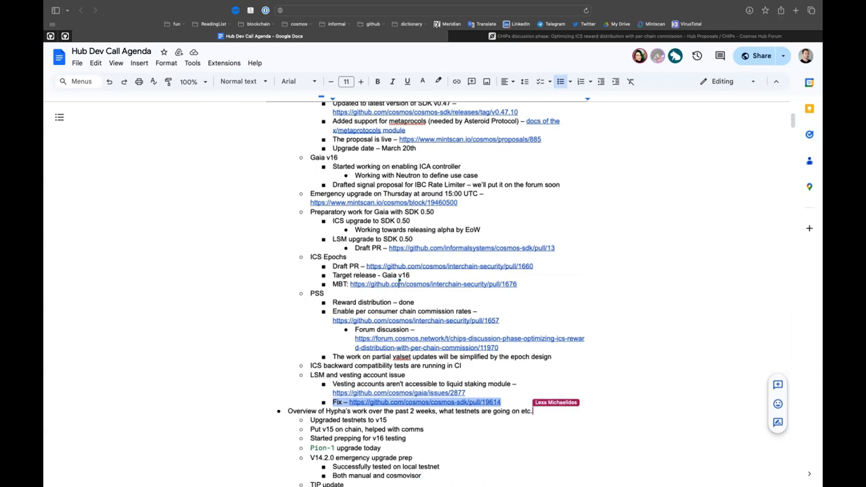
{"action": "scroll", "scroll_direction": "down", "scroll_amount": 3}
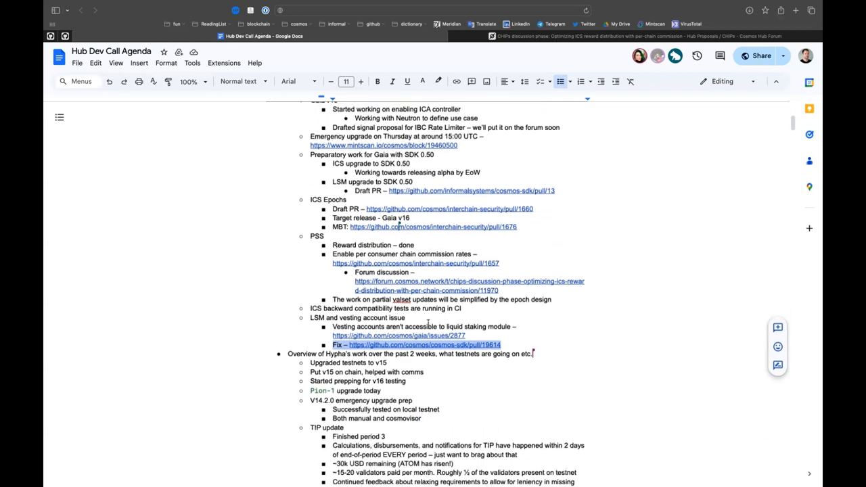
{"action": "scroll", "scroll_direction": "down", "scroll_amount": 3}
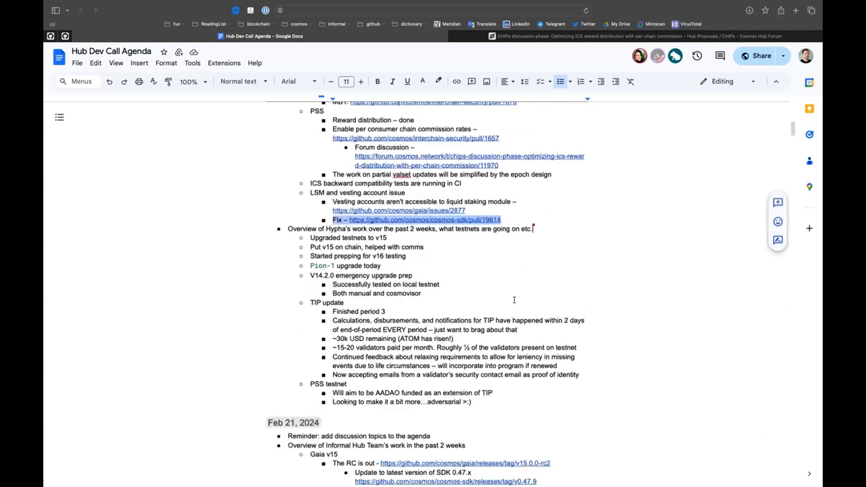
{"action": "mouse_move", "coordinate": [514, 300]}
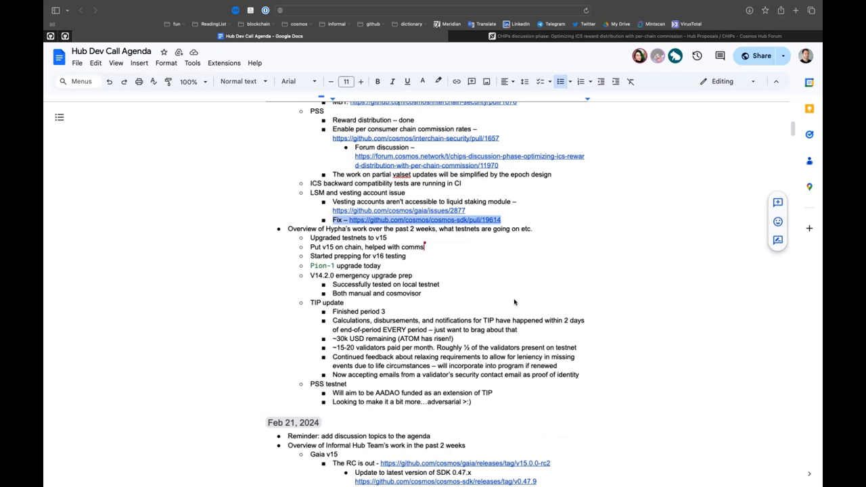
{"action": "mouse_move", "coordinate": [645, 159]}
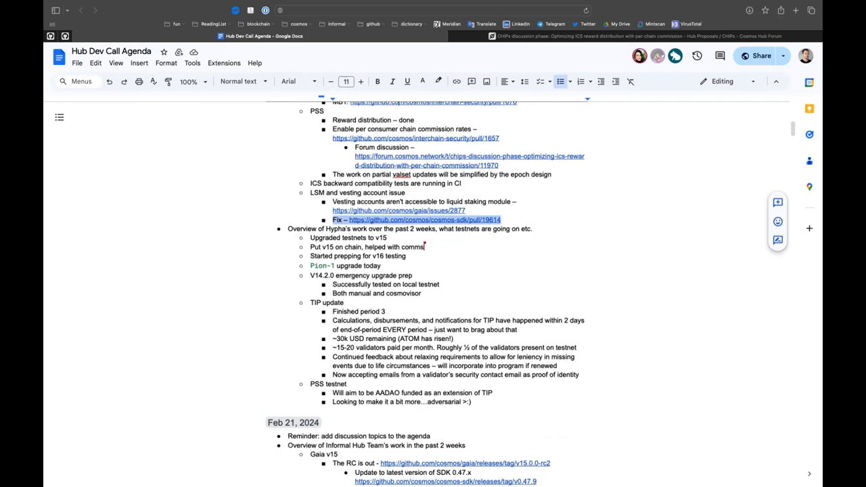
{"action": "scroll", "scroll_direction": "down", "scroll_amount": 3}
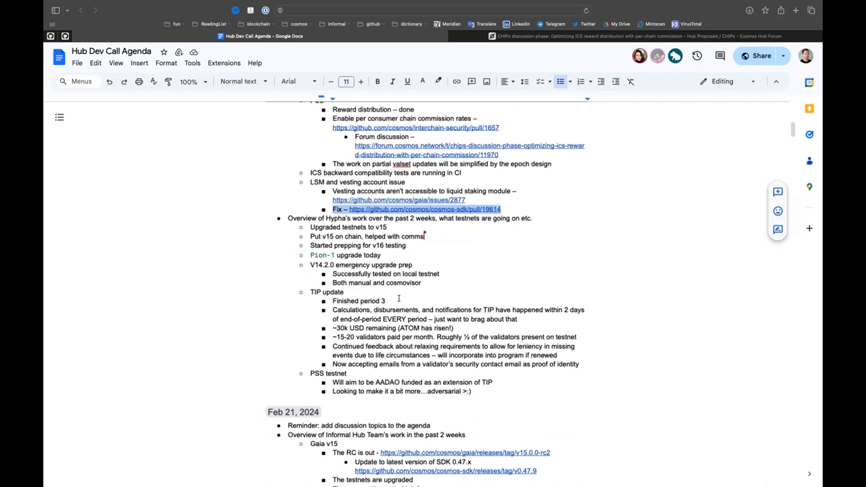
{"action": "mouse_move", "coordinate": [693, 269]}
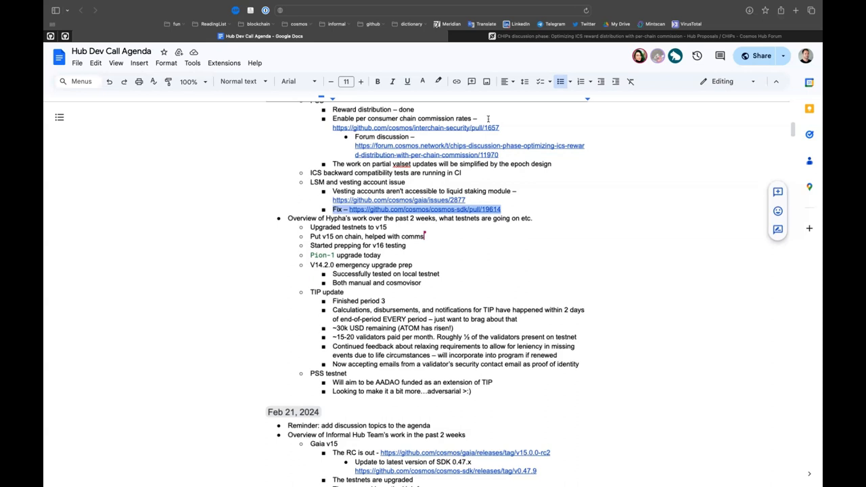
{"action": "mouse_move", "coordinate": [413, 148]}
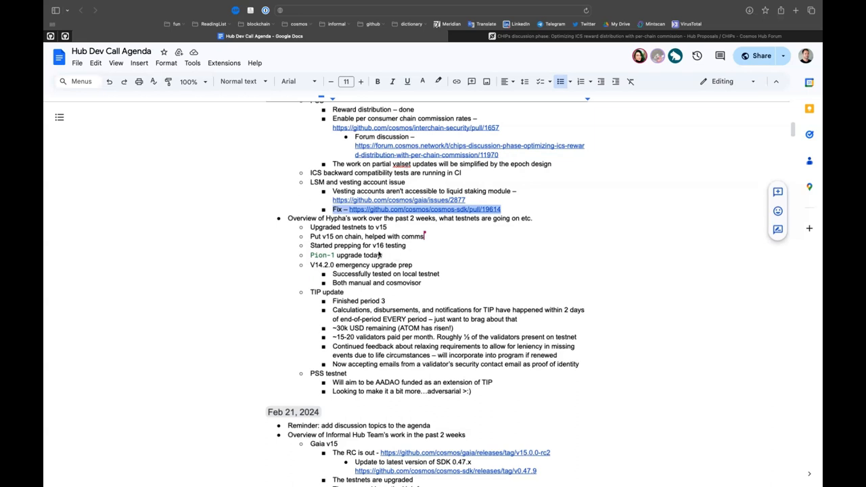
{"action": "mouse_move", "coordinate": [417, 87]}
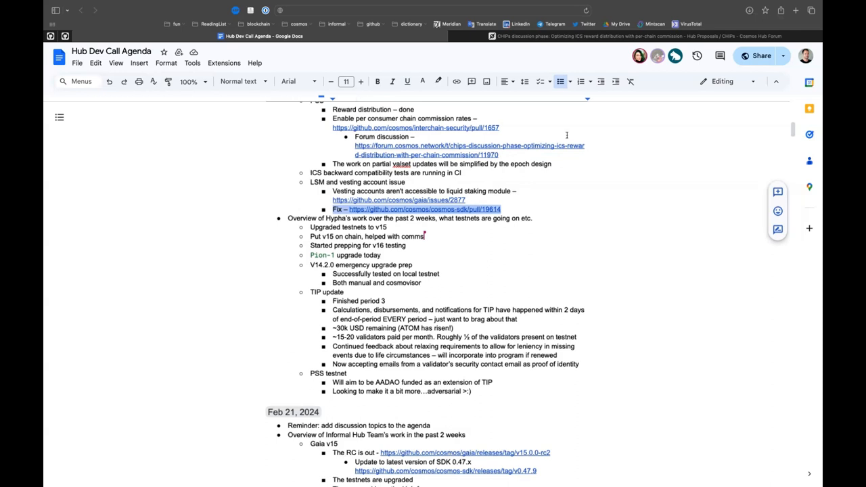
{"action": "mouse_move", "coordinate": [795, 135]}
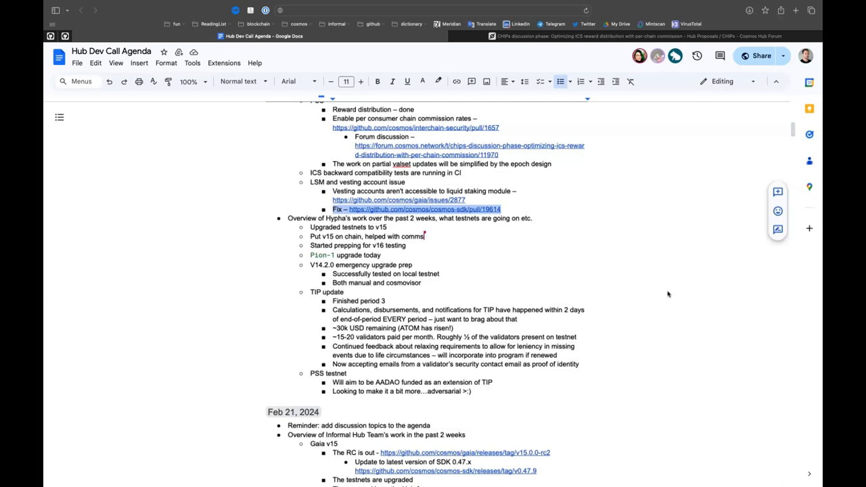
{"action": "mouse_move", "coordinate": [668, 294]}
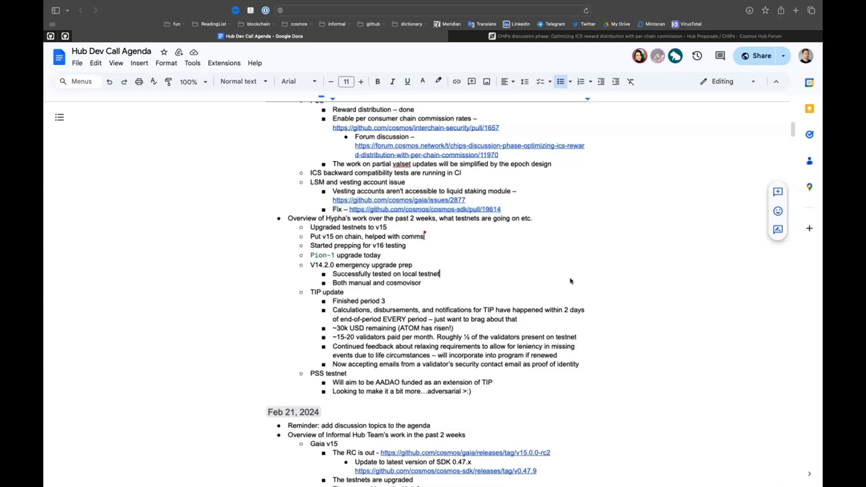
{"action": "scroll", "scroll_direction": "down", "scroll_amount": 3}
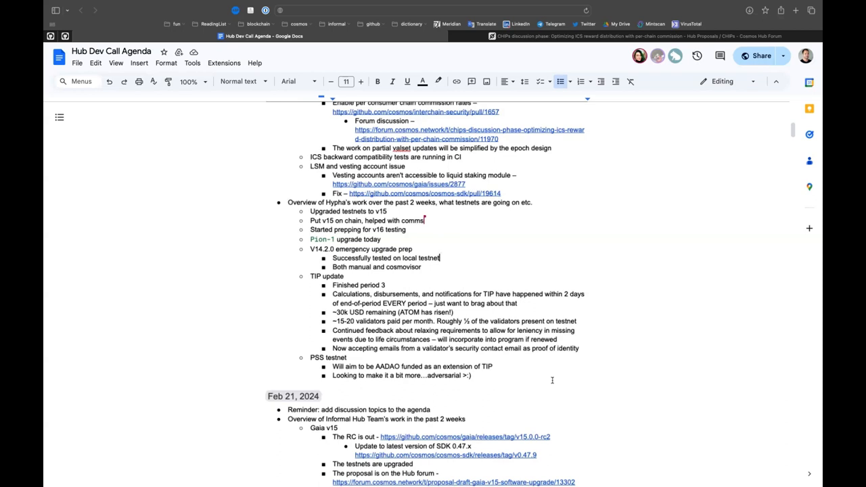
{"action": "mouse_move", "coordinate": [776, 196]}
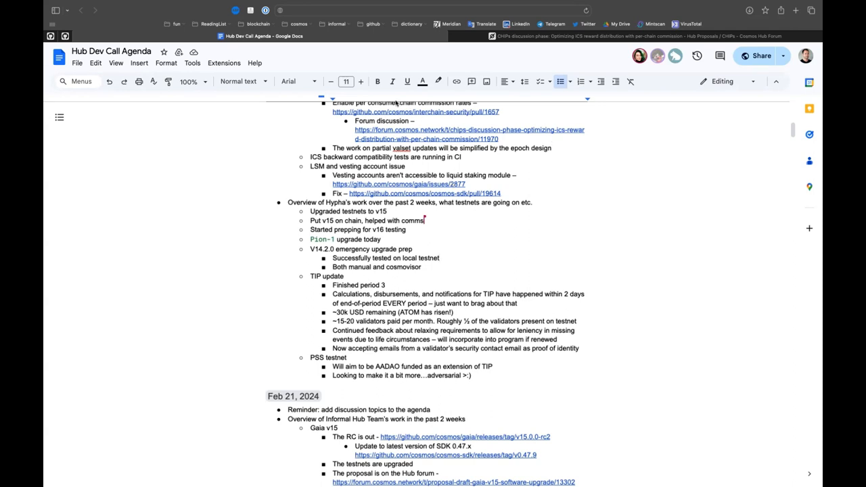
{"action": "left_click", "coordinate": [438, 258]}
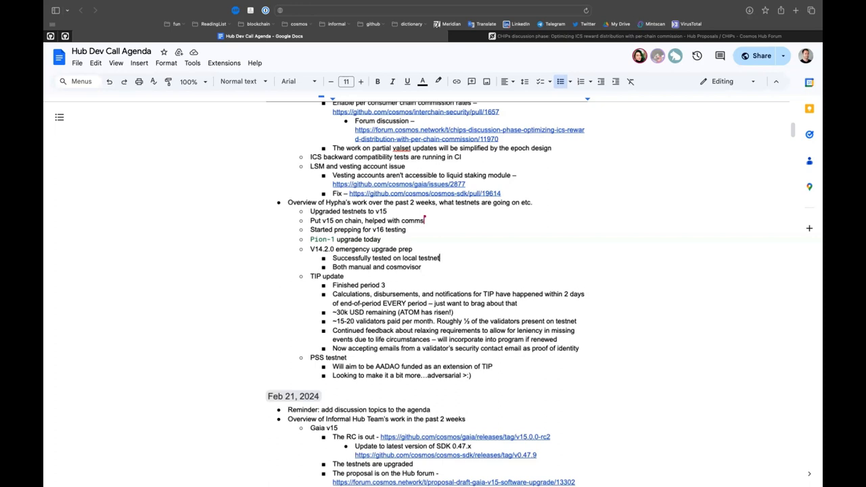
{"action": "mouse_move", "coordinate": [551, 353]}
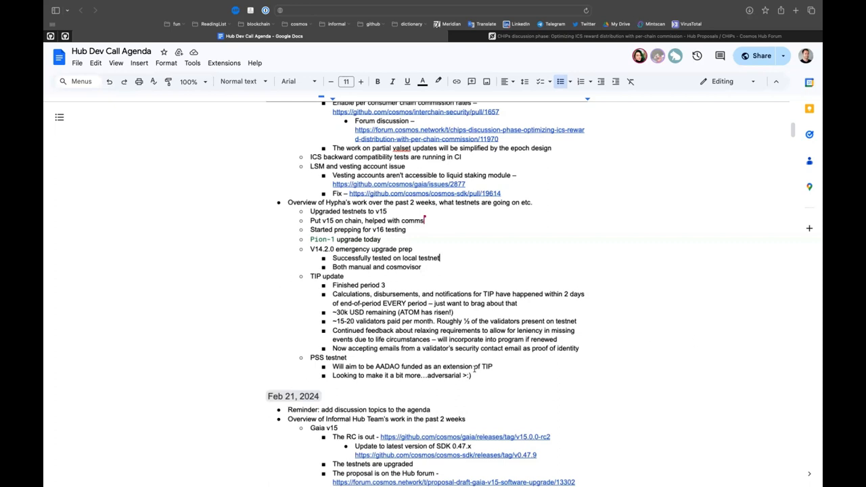
{"action": "mouse_move", "coordinate": [652, 314]}
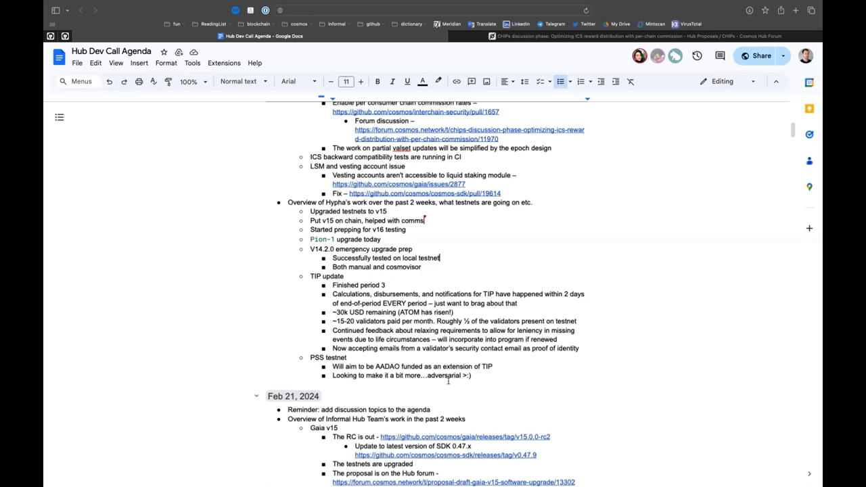
{"action": "scroll", "scroll_direction": "up", "scroll_amount": 3}
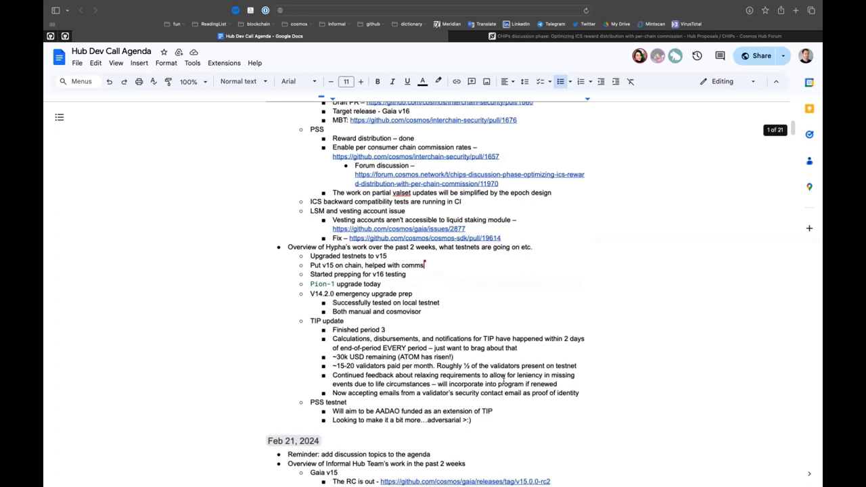
{"action": "scroll", "scroll_direction": "down", "scroll_amount": 3}
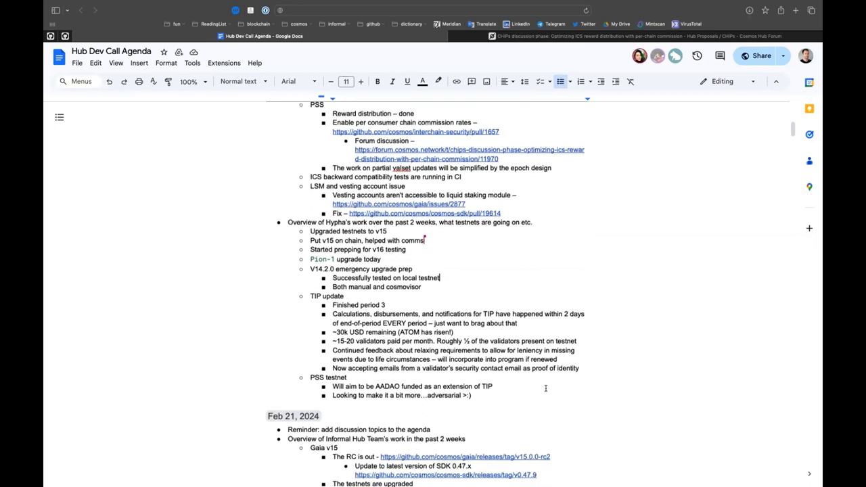
{"action": "mouse_move", "coordinate": [798, 285]}
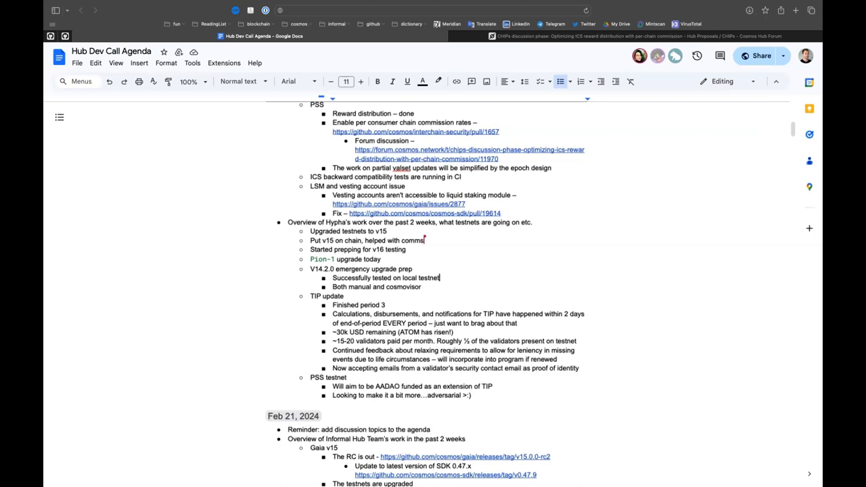
{"action": "left_click", "coordinate": [438, 277]}
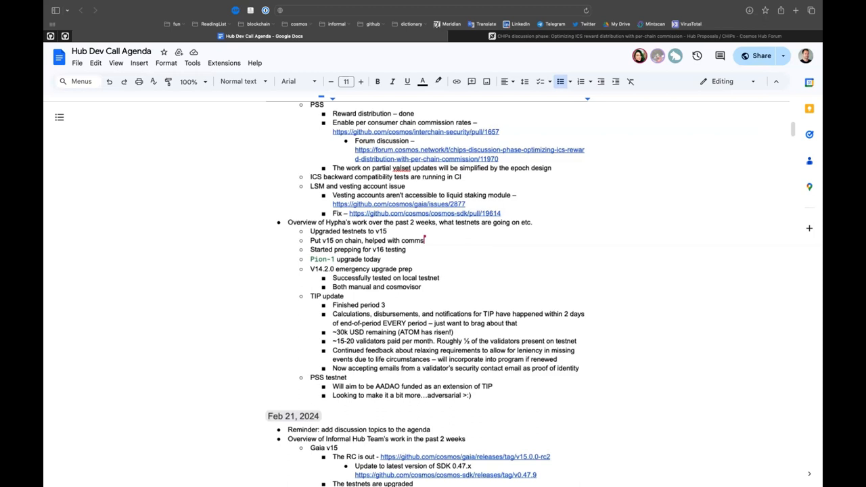
{"action": "left_click", "coordinate": [439, 278]}
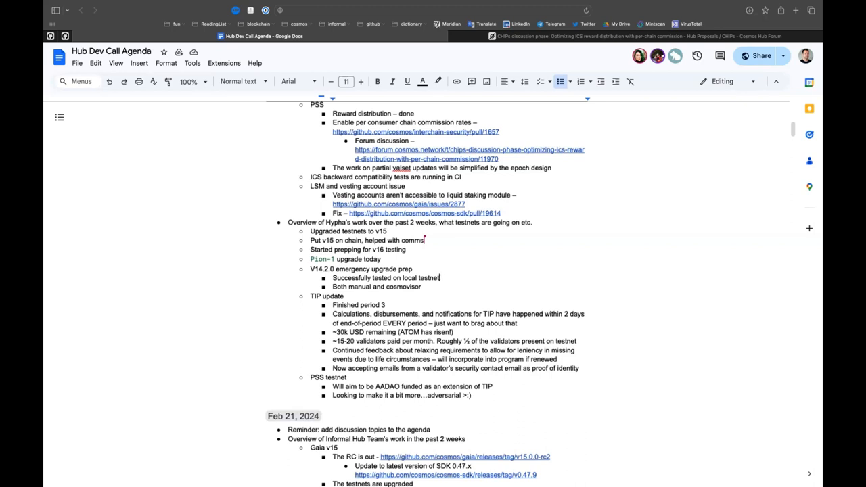
{"action": "mouse_move", "coordinate": [374, 107]}
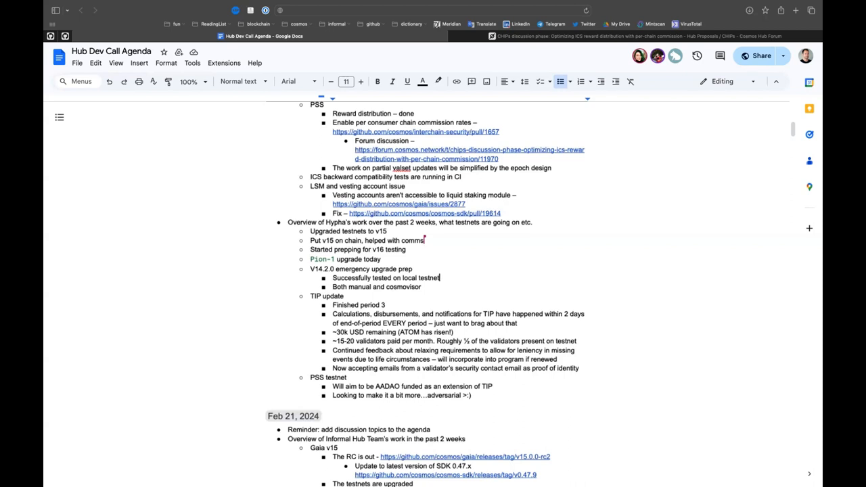
{"action": "mouse_move", "coordinate": [722, 291]}
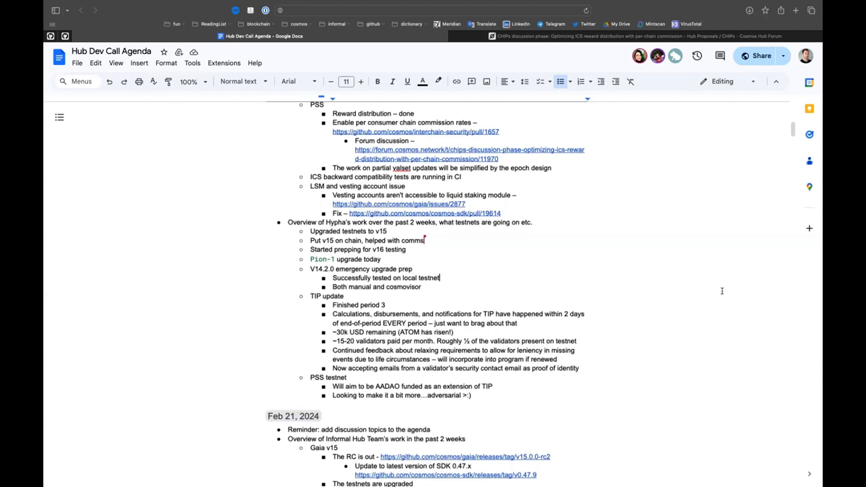
{"action": "scroll", "scroll_direction": "up", "scroll_amount": 3}
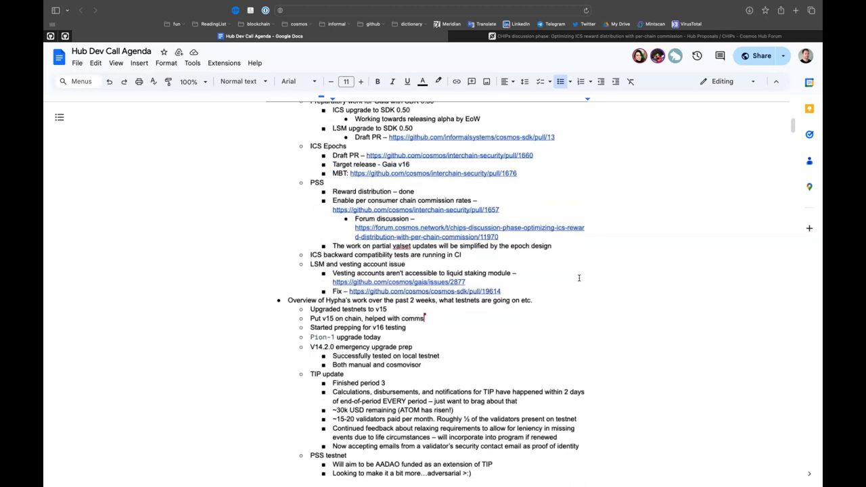
{"action": "scroll", "scroll_direction": "down", "scroll_amount": 3}
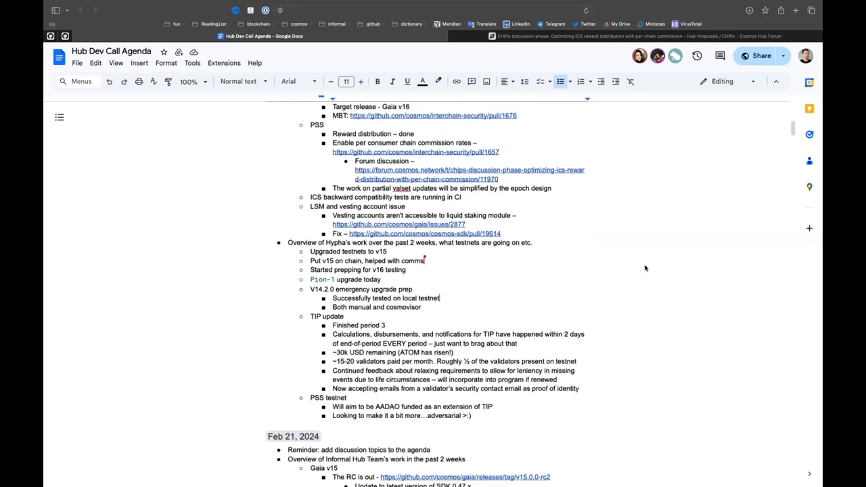